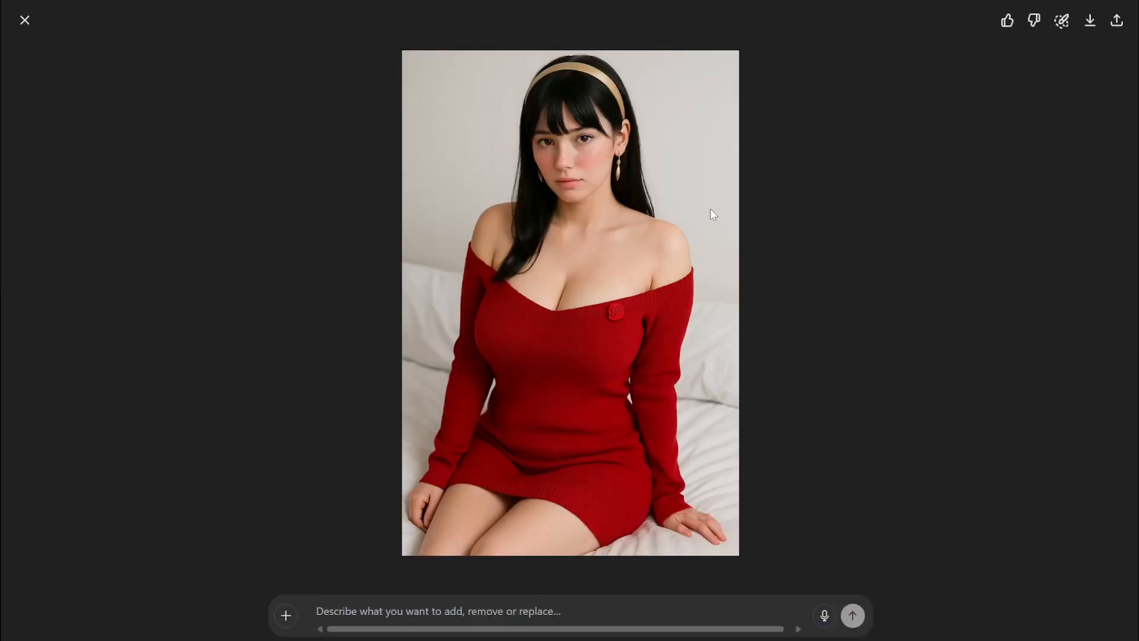
pyautogui.moveTo(871, 275)
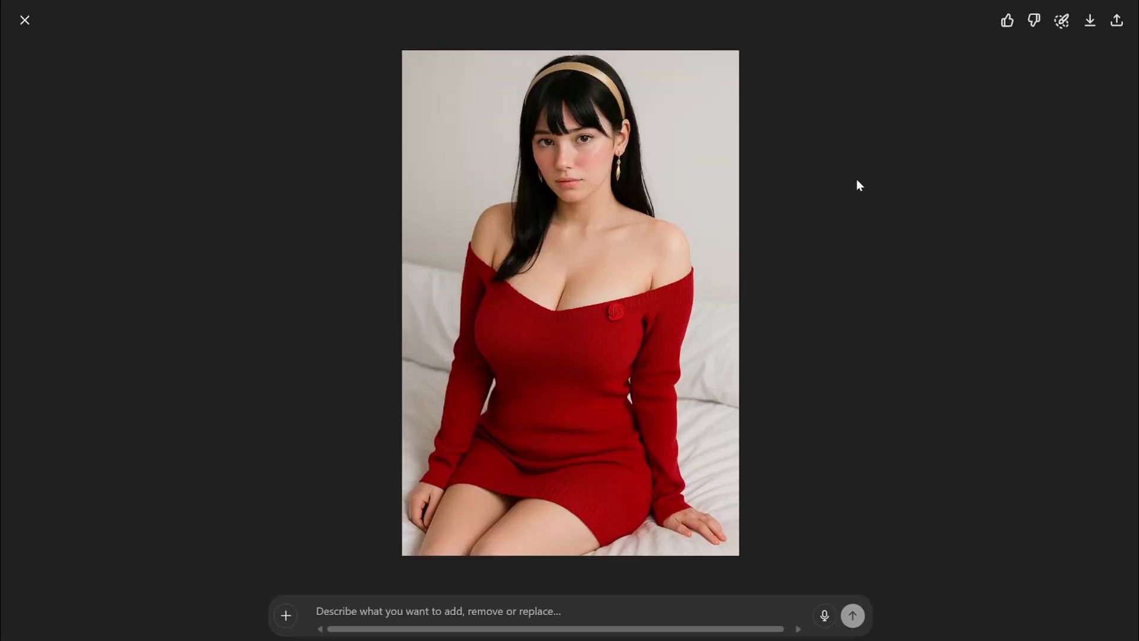
pyautogui.moveTo(840, 316)
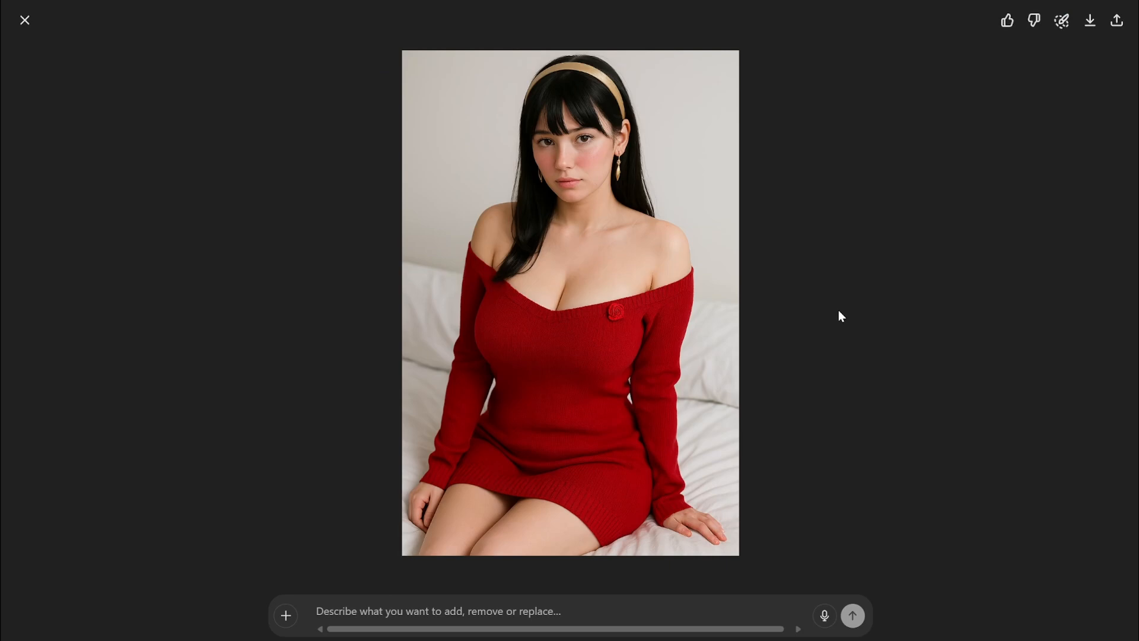
pyautogui.moveTo(629, 135)
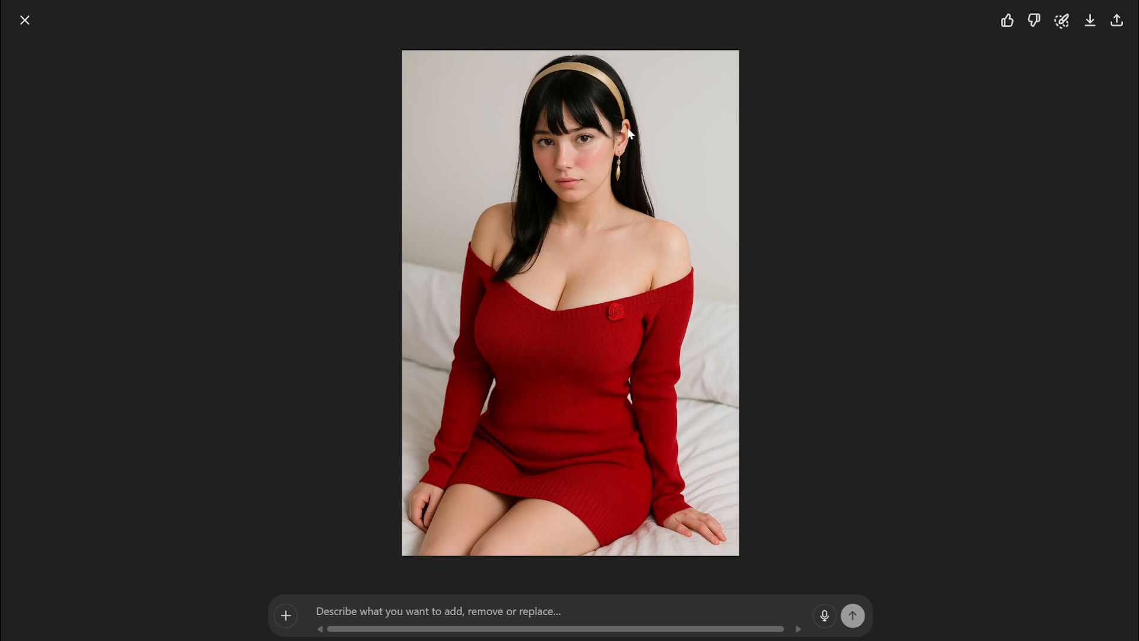
# - Toggle between the chat's Greek portrait and the full-size red-dress photo twice
pyautogui.click(23, 19)
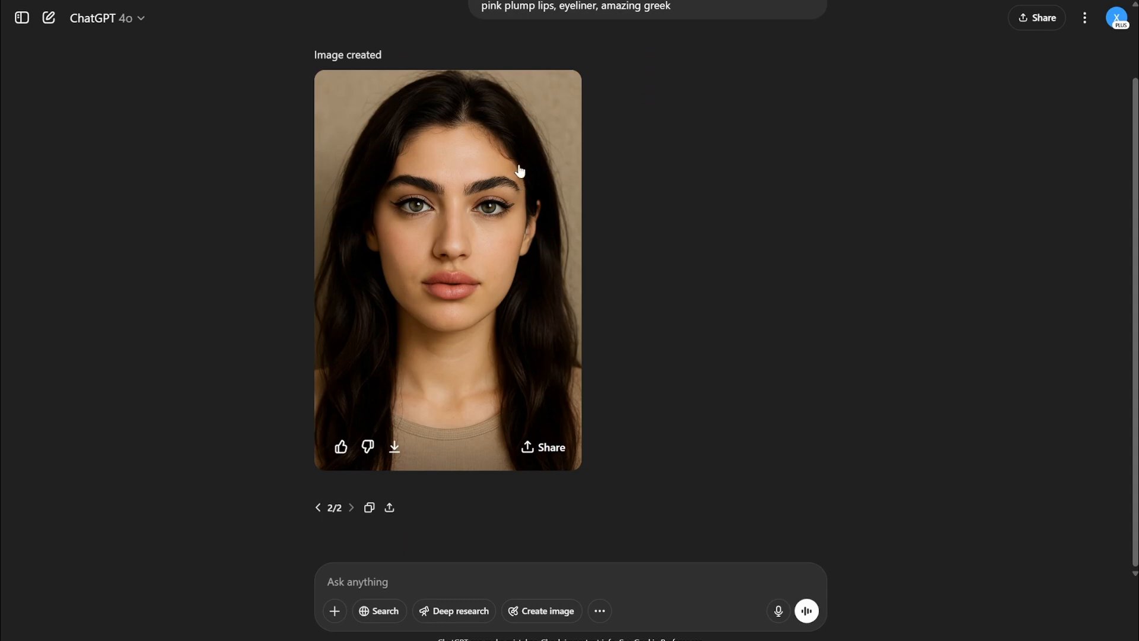
pyautogui.click(447, 268)
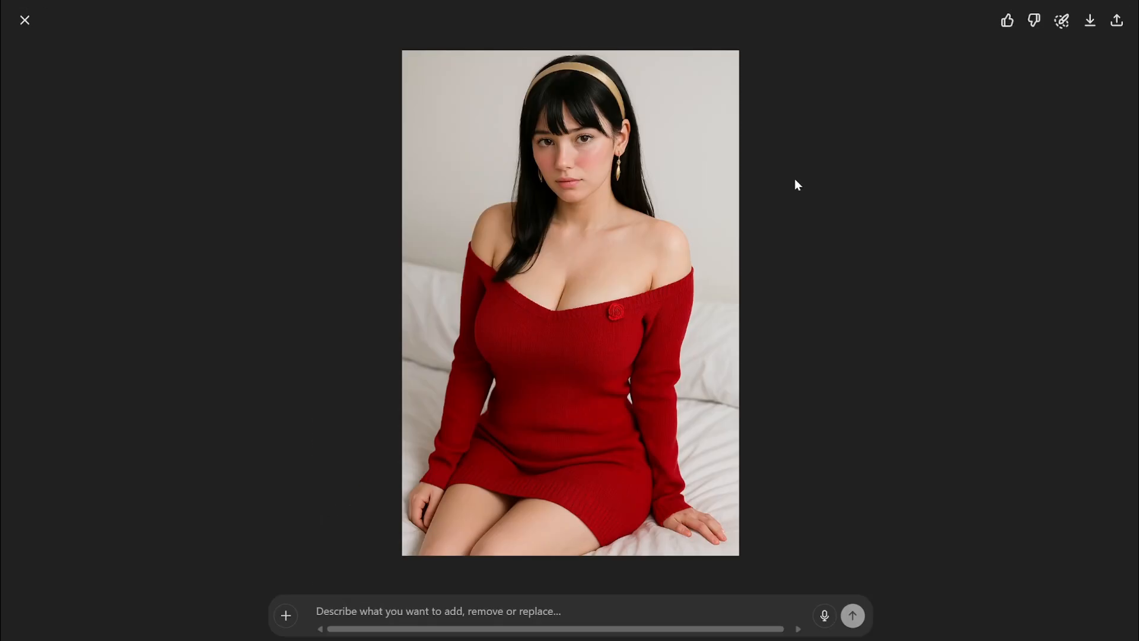
pyautogui.moveTo(845, 161)
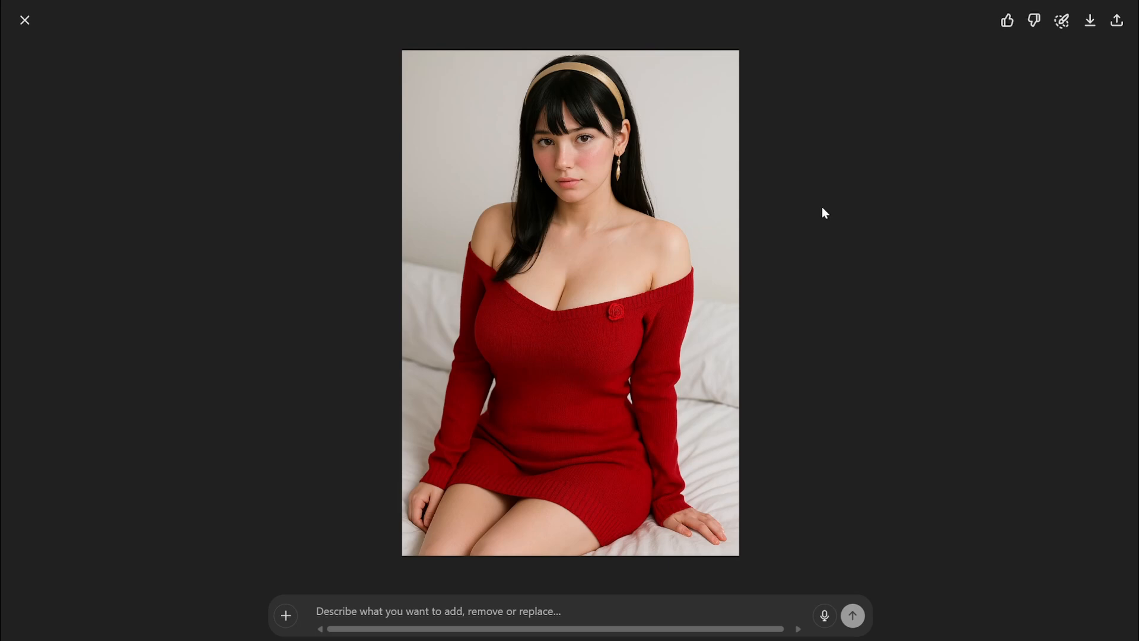
pyautogui.moveTo(861, 421)
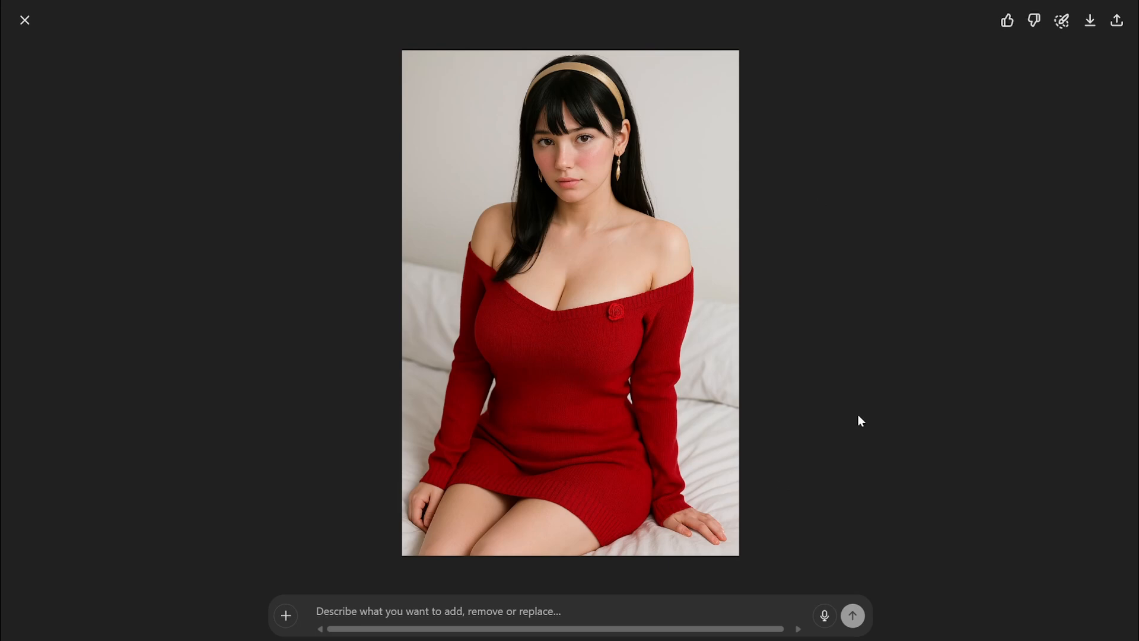
pyautogui.moveTo(831, 361)
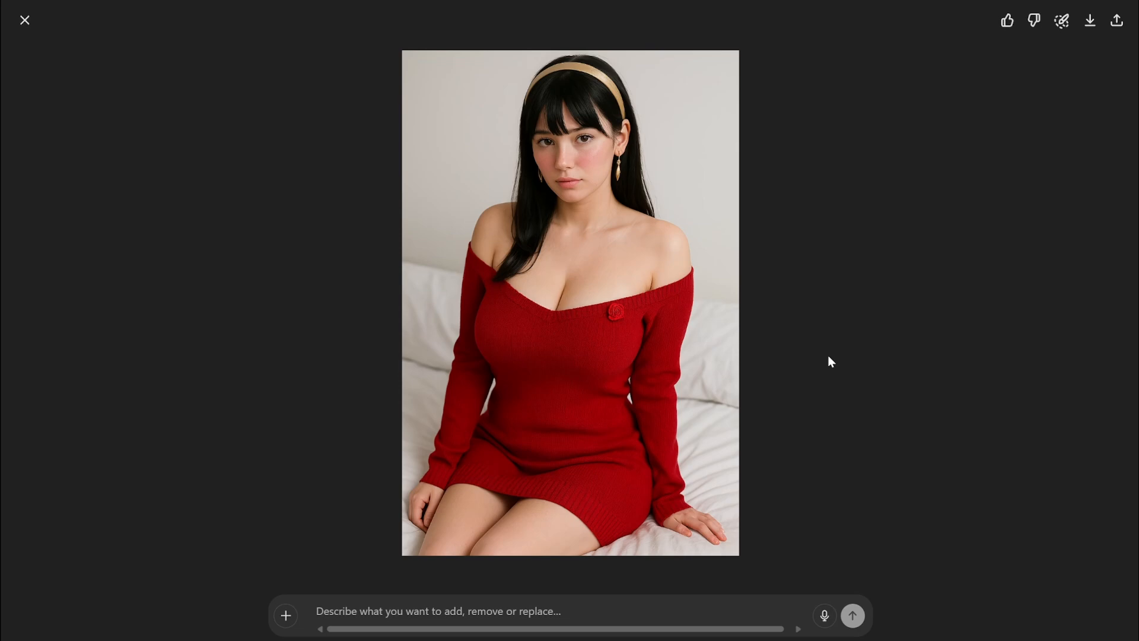
pyautogui.click(23, 20)
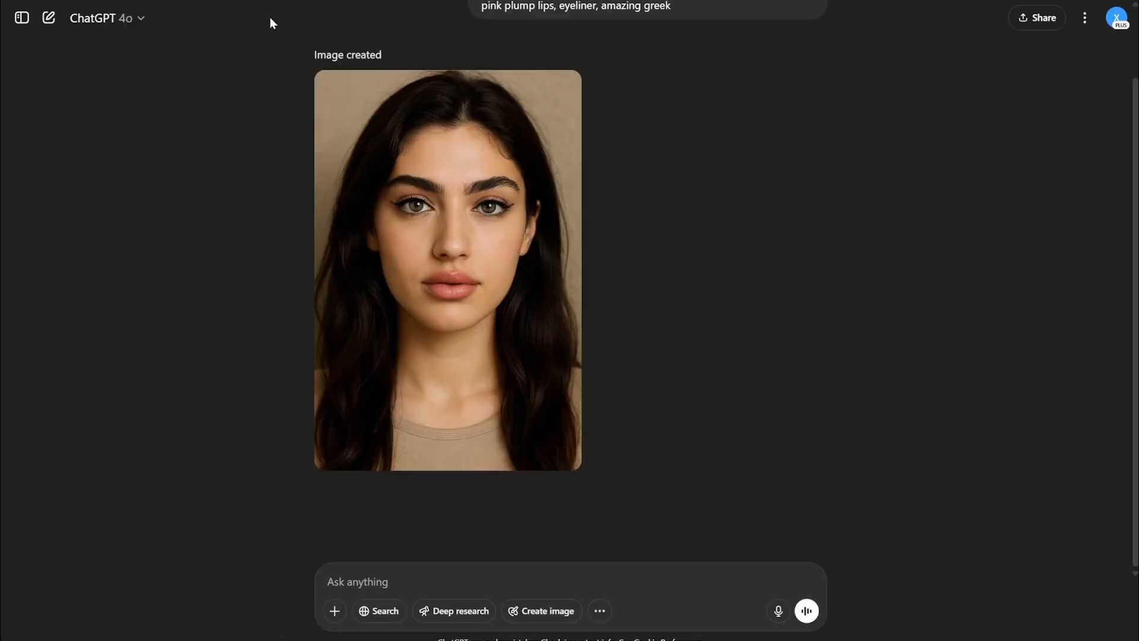
pyautogui.click(447, 269)
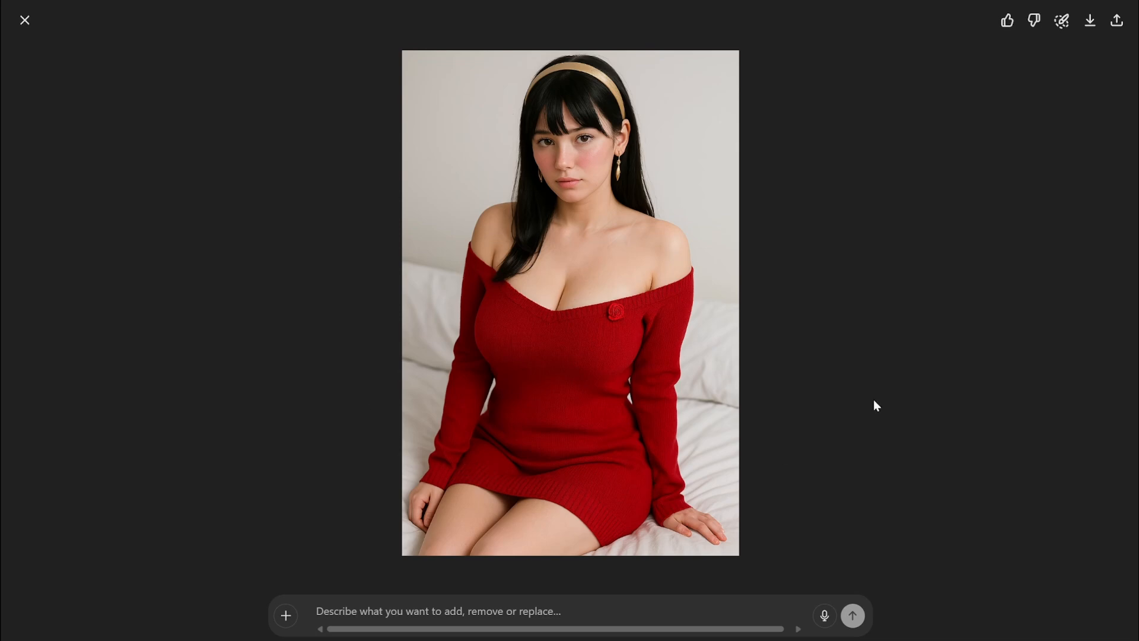
pyautogui.moveTo(816, 405)
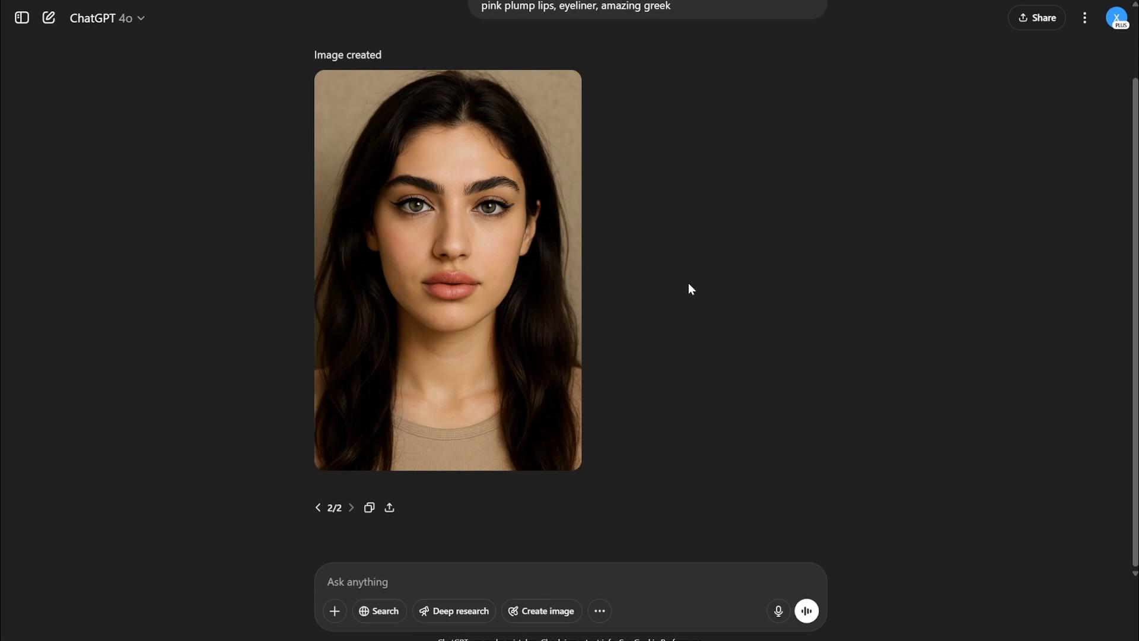
pyautogui.moveTo(642, 163)
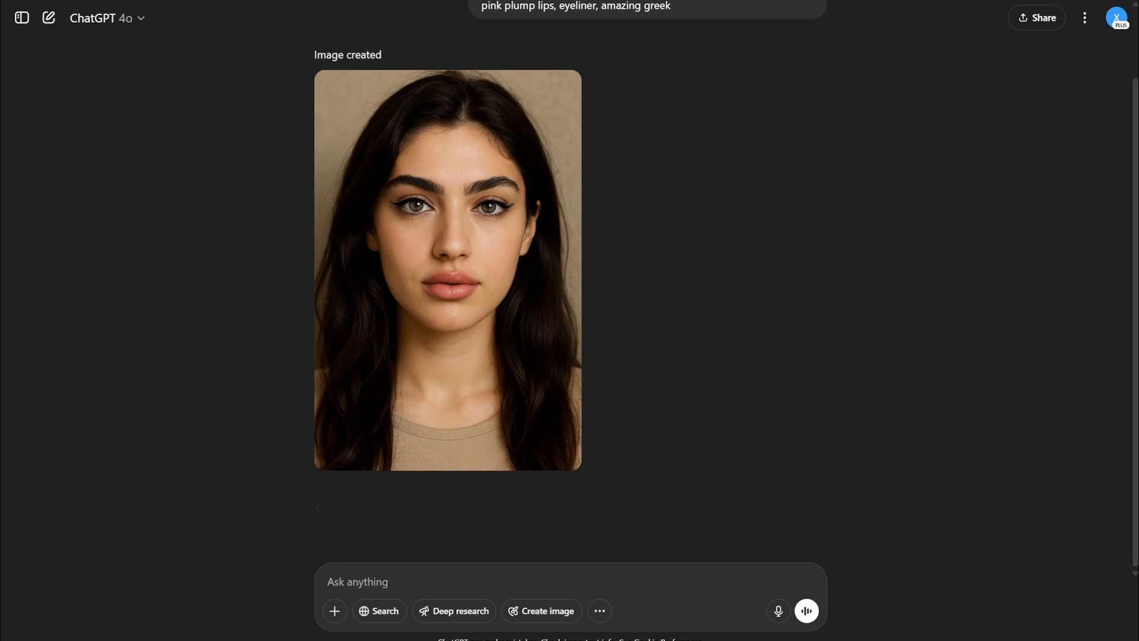
# - Switch to ComfyUI's Video Reactor workflow with the Greek portrait as source face
pyautogui.click(447, 269)
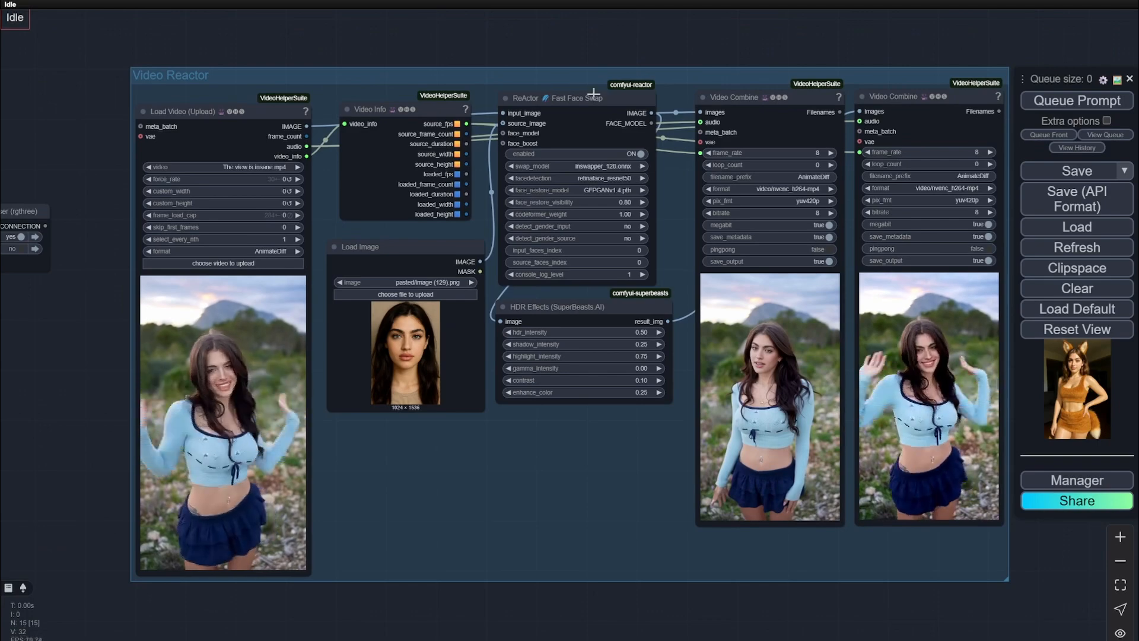
pyautogui.click(1075, 479)
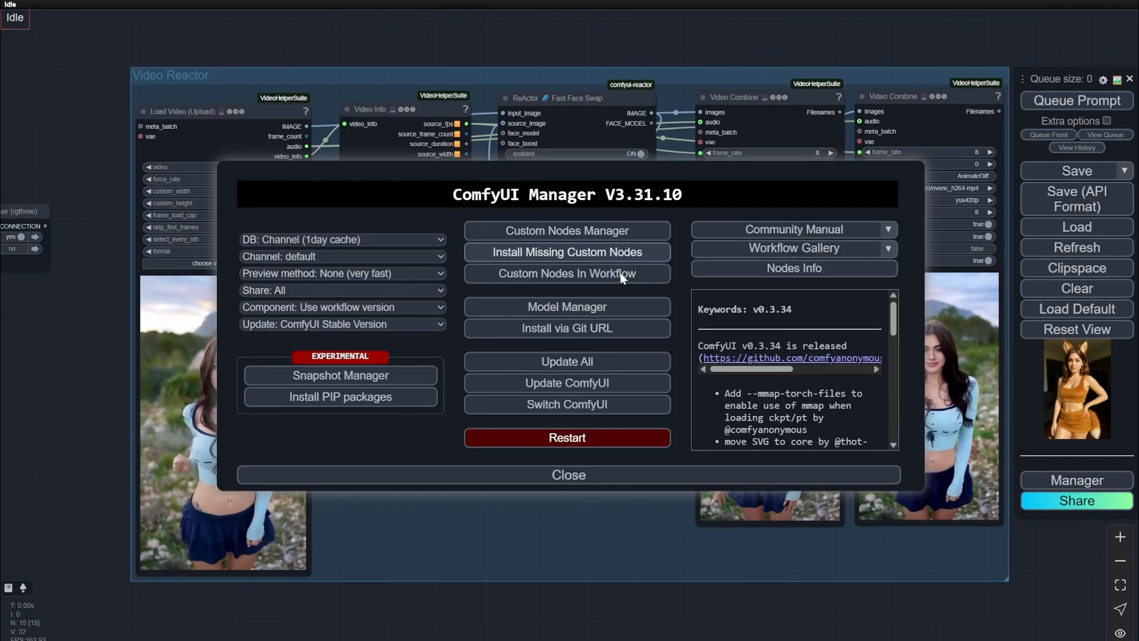
pyautogui.click(568, 475)
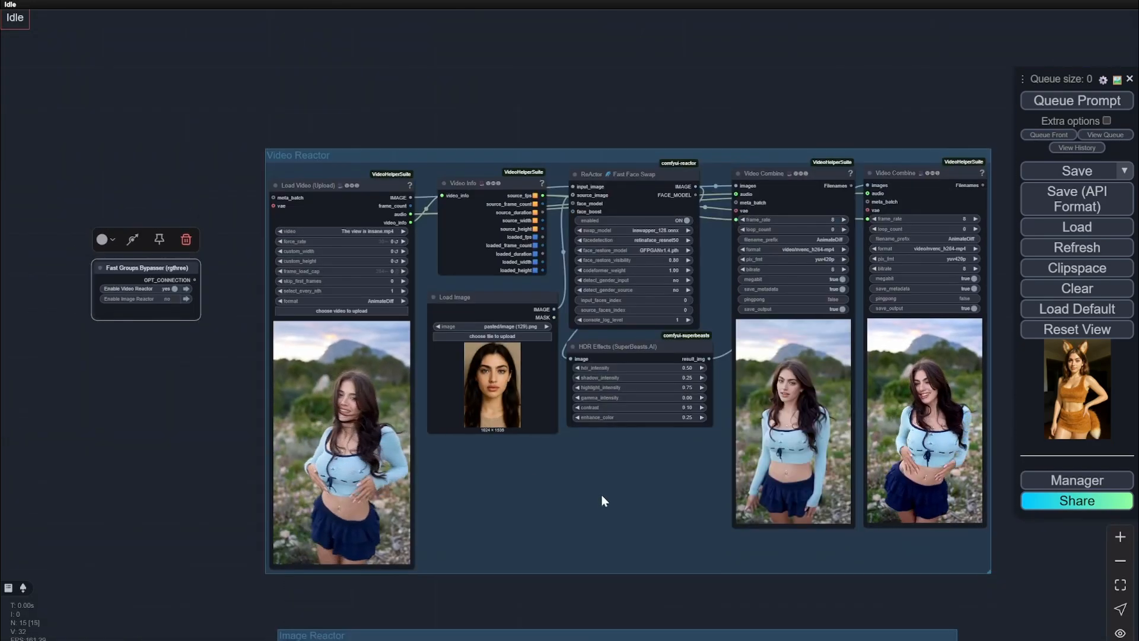
pyautogui.moveTo(603, 501); pyautogui.dragTo(489, 459)
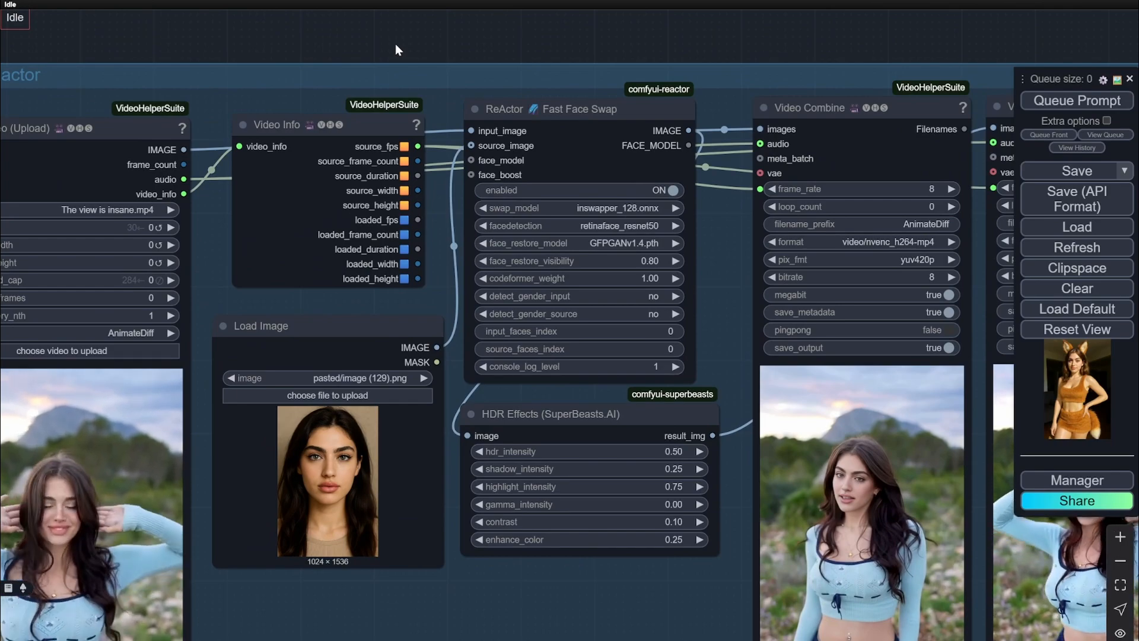
pyautogui.moveTo(478, 56)
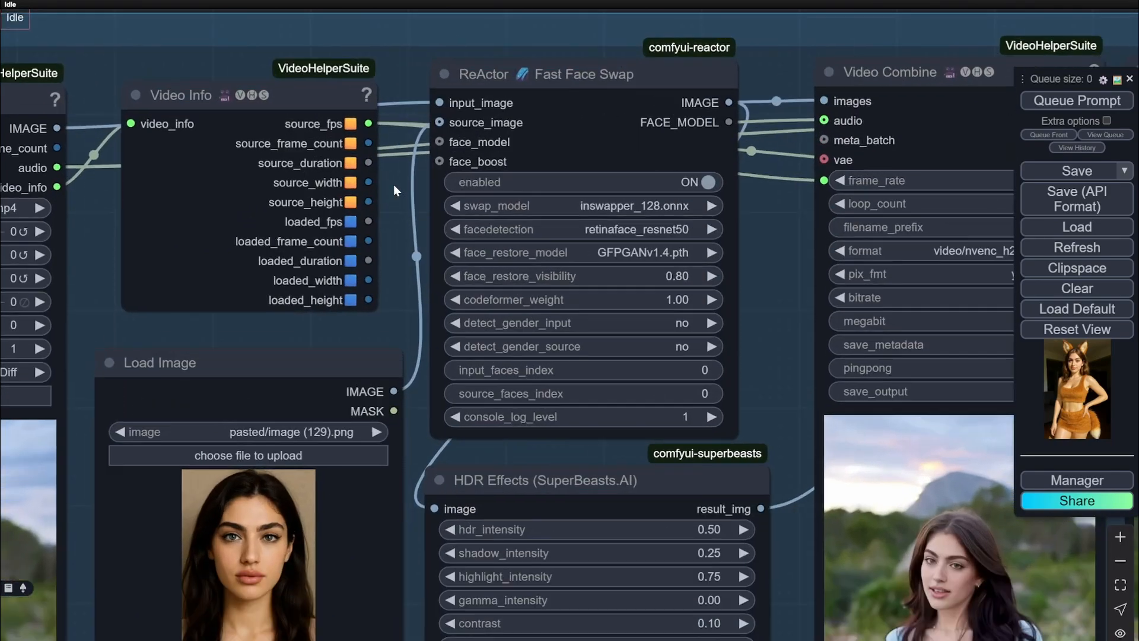
pyautogui.moveTo(78, 223)
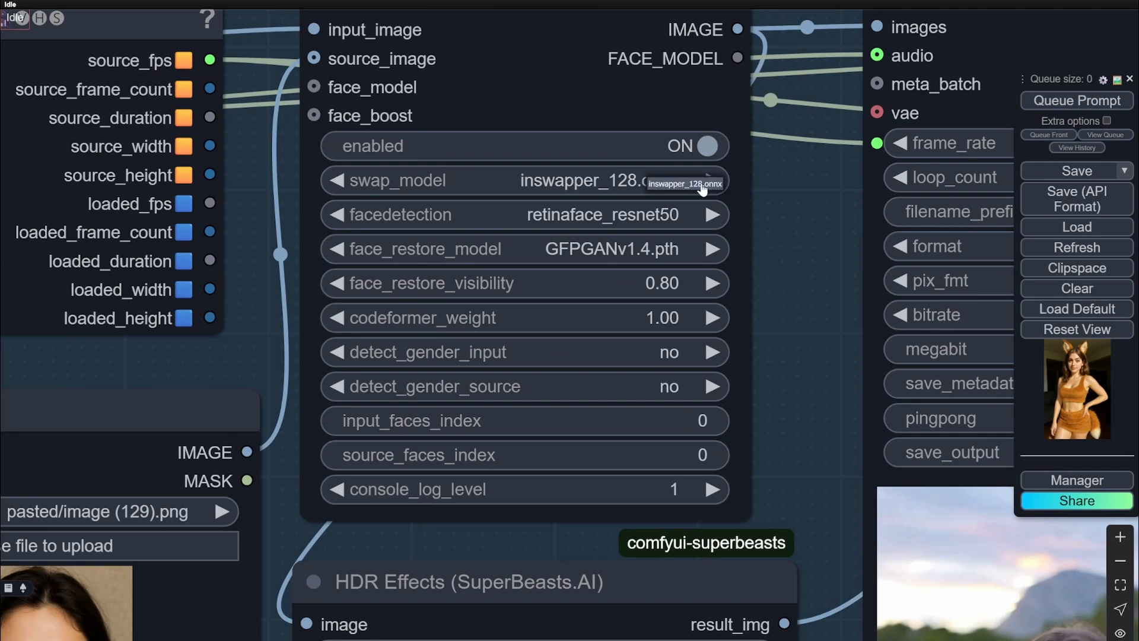
pyautogui.moveTo(703, 190)
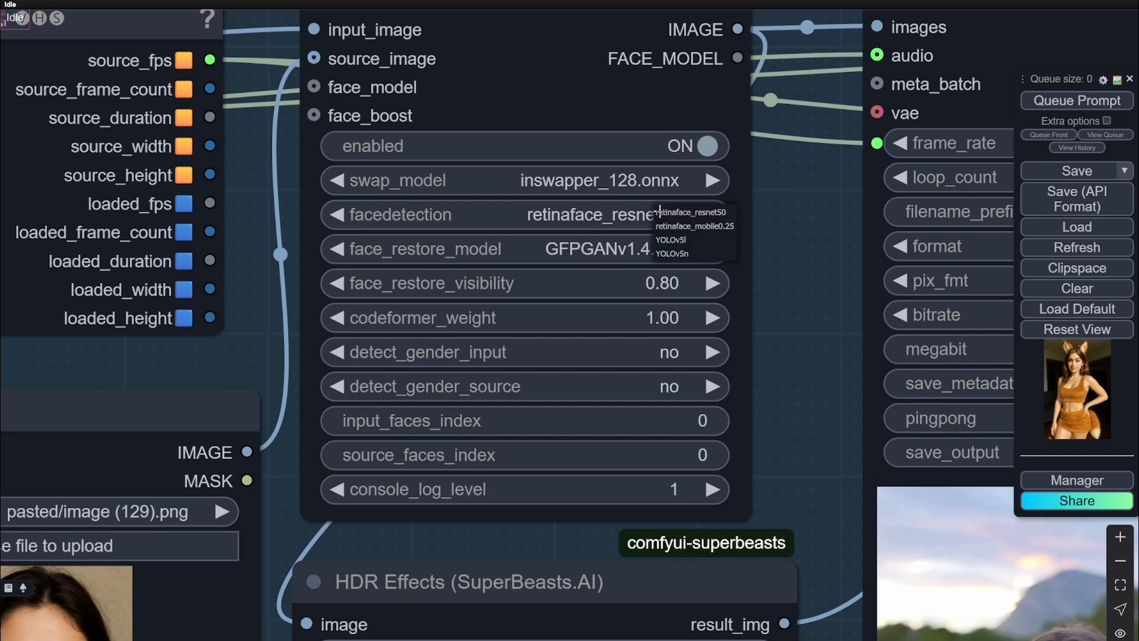
pyautogui.moveTo(690, 212)
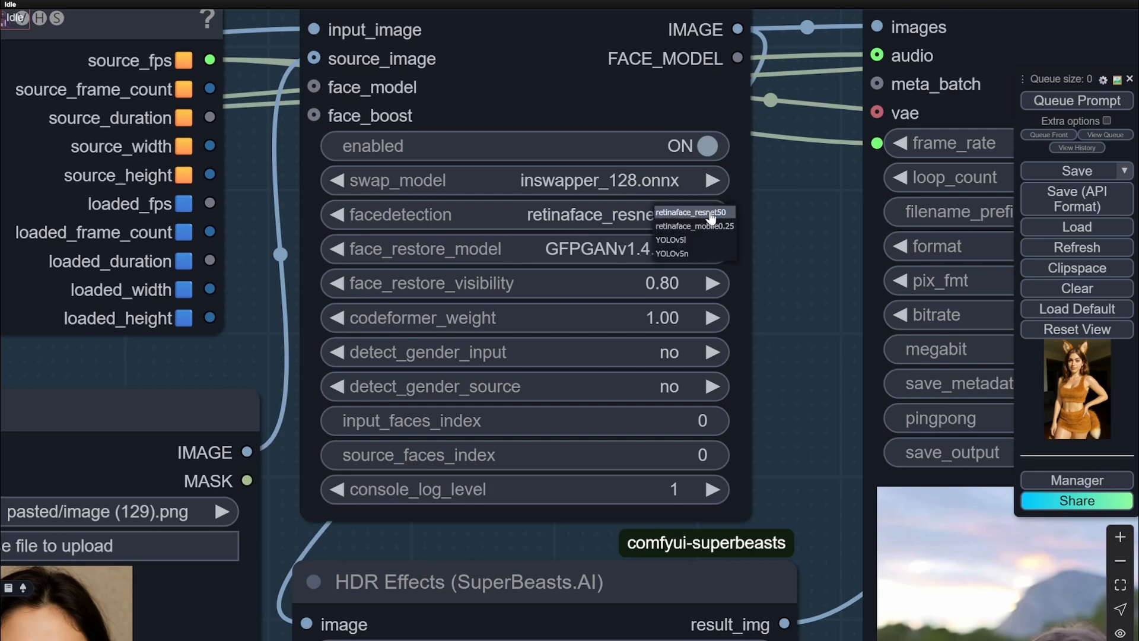
pyautogui.moveTo(680, 253)
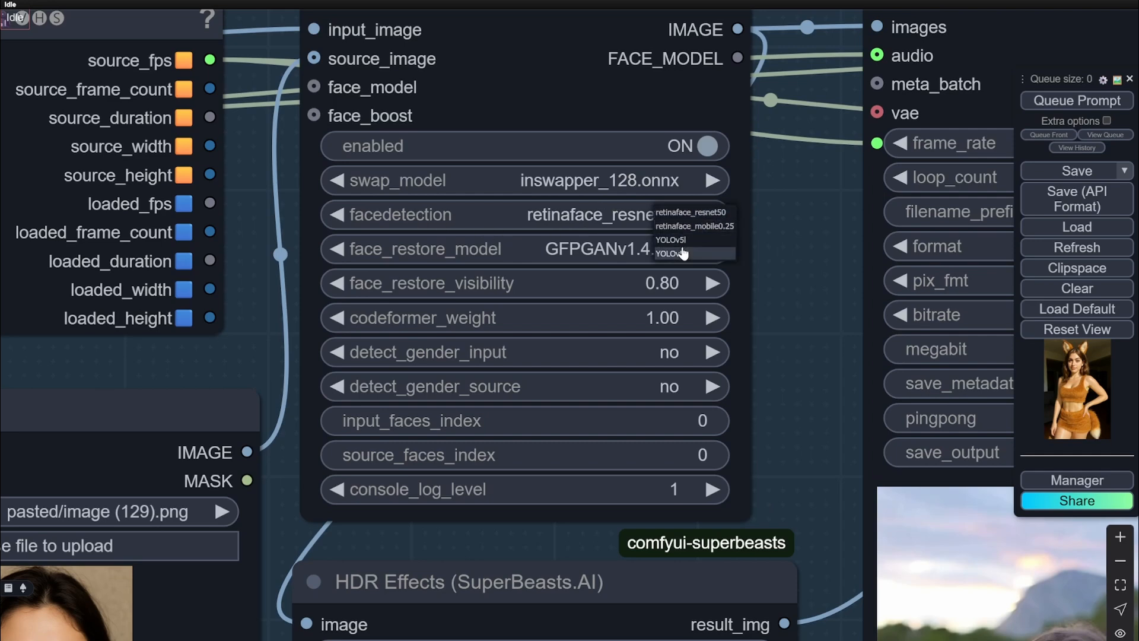
pyautogui.moveTo(669, 240)
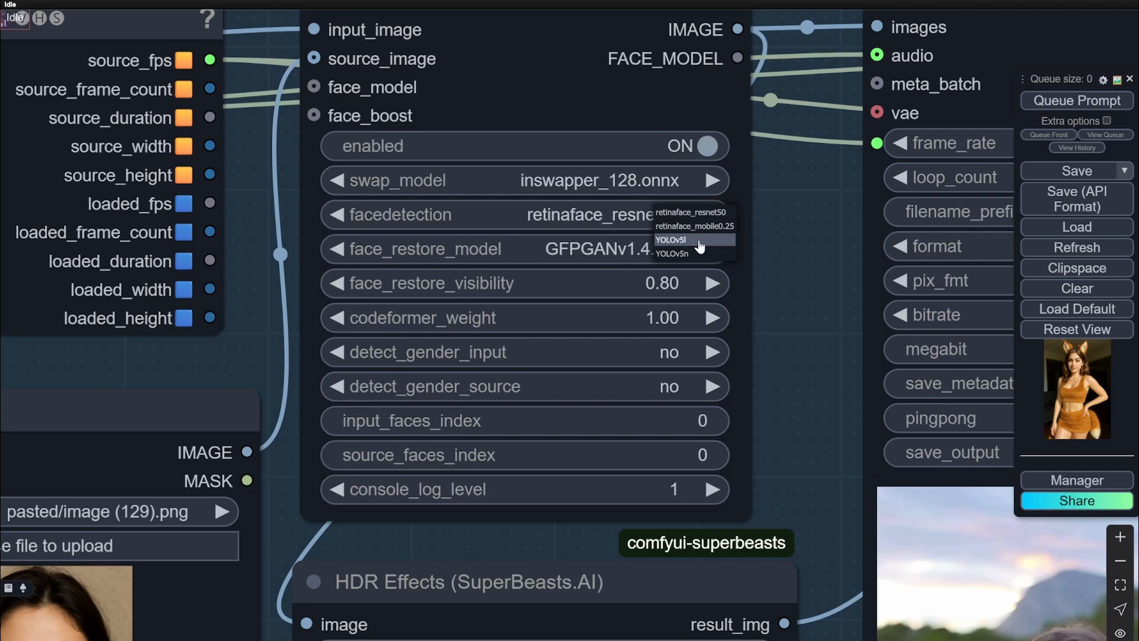
pyautogui.moveTo(692, 212)
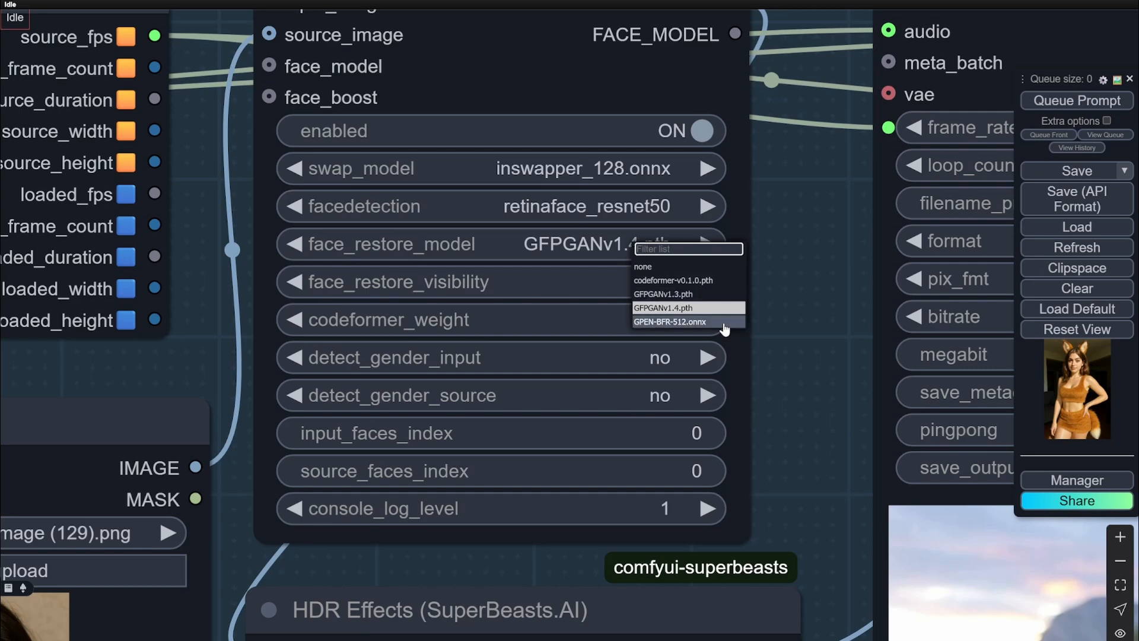
pyautogui.moveTo(730, 284)
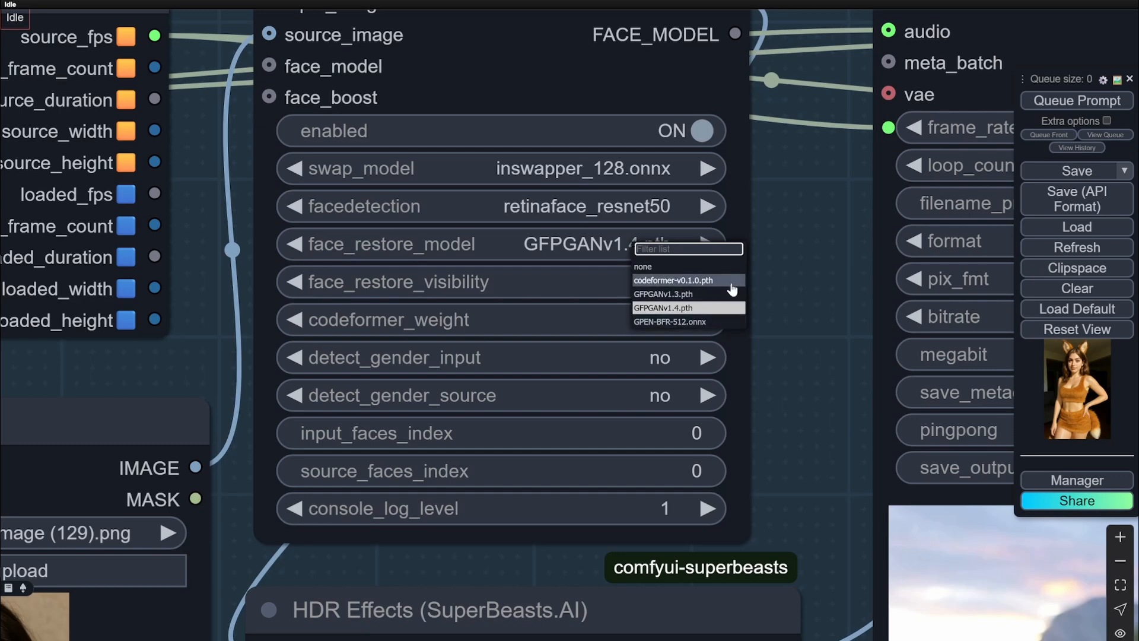
pyautogui.moveTo(686, 321)
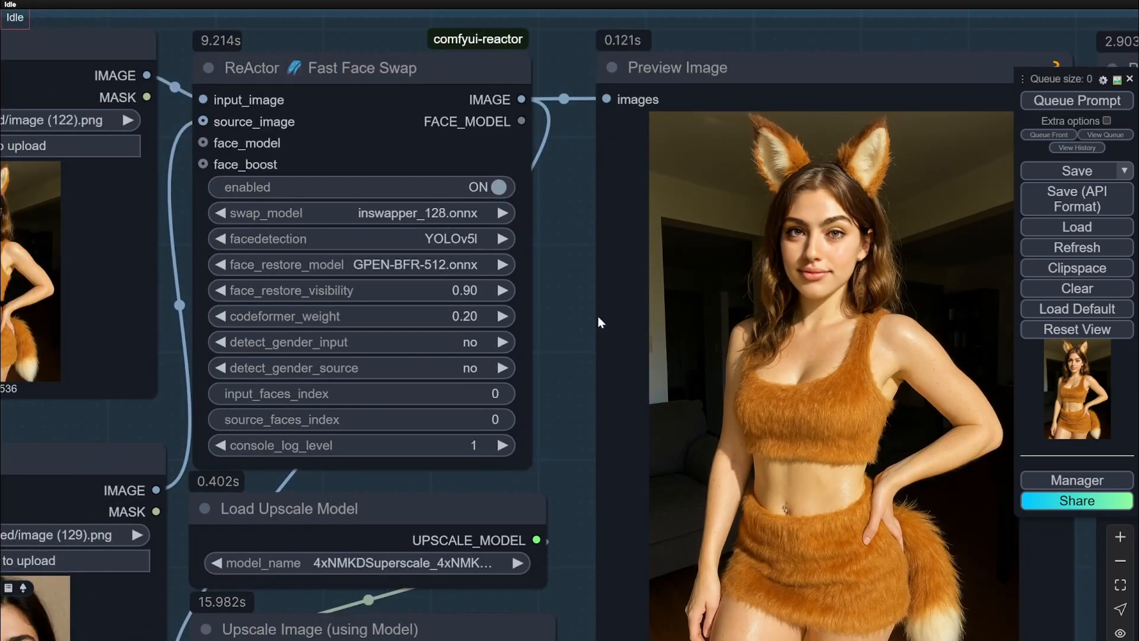
# - Scroll the canvas back to the ReActor, HDR Effects and Video Combine nodes
pyautogui.scroll(-3)
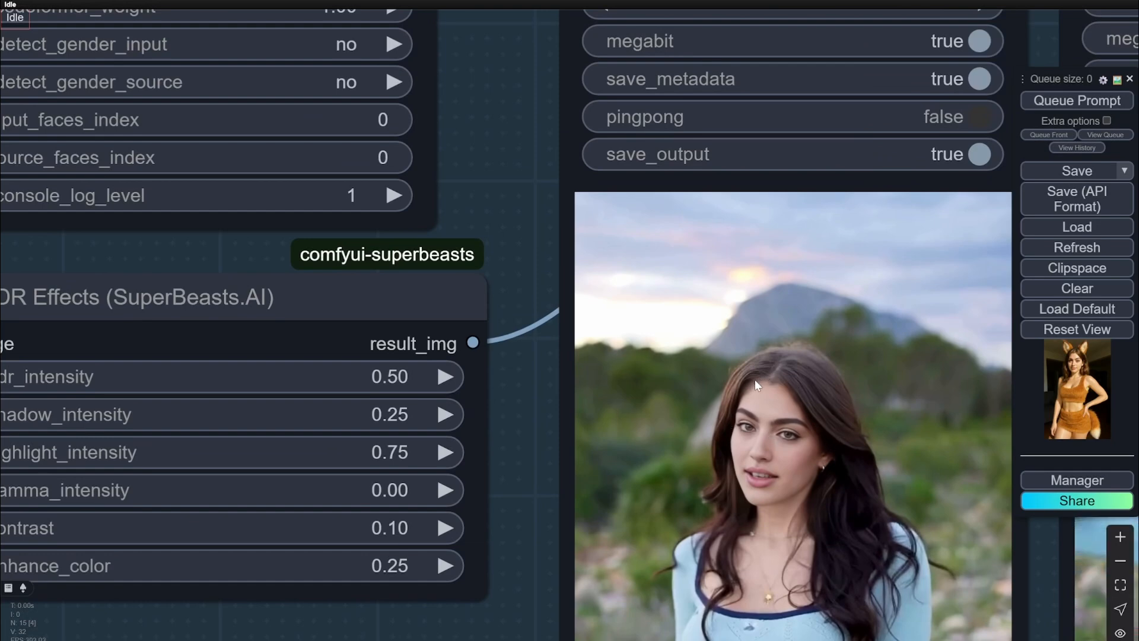
pyautogui.moveTo(780, 394)
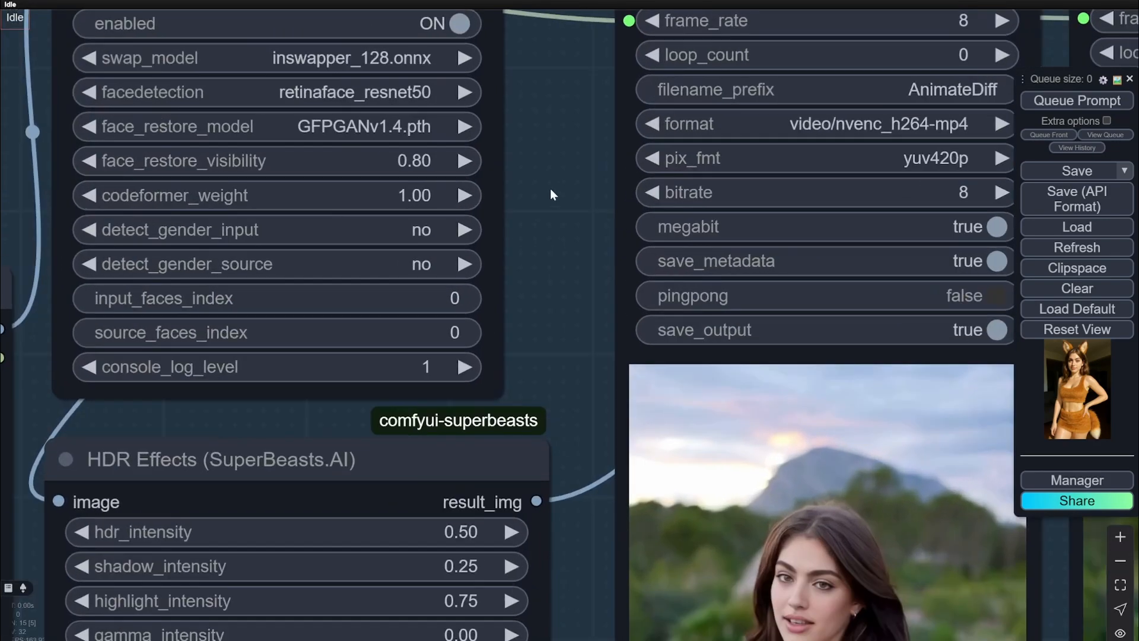
pyautogui.moveTo(321, 135)
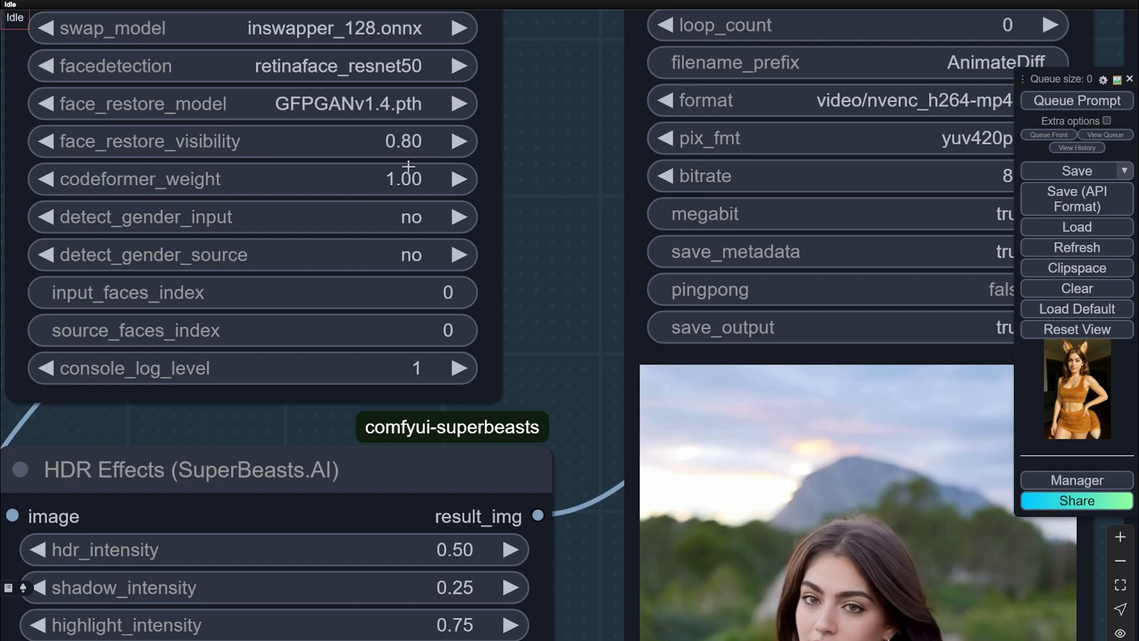
pyautogui.moveTo(398, 106)
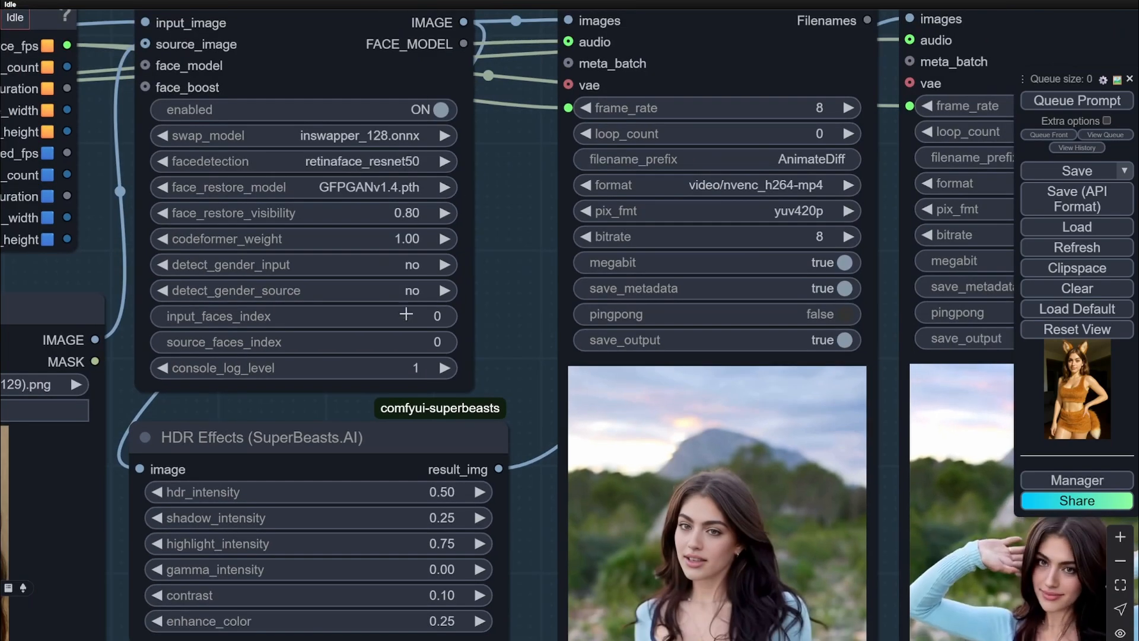
pyautogui.moveTo(462, 298)
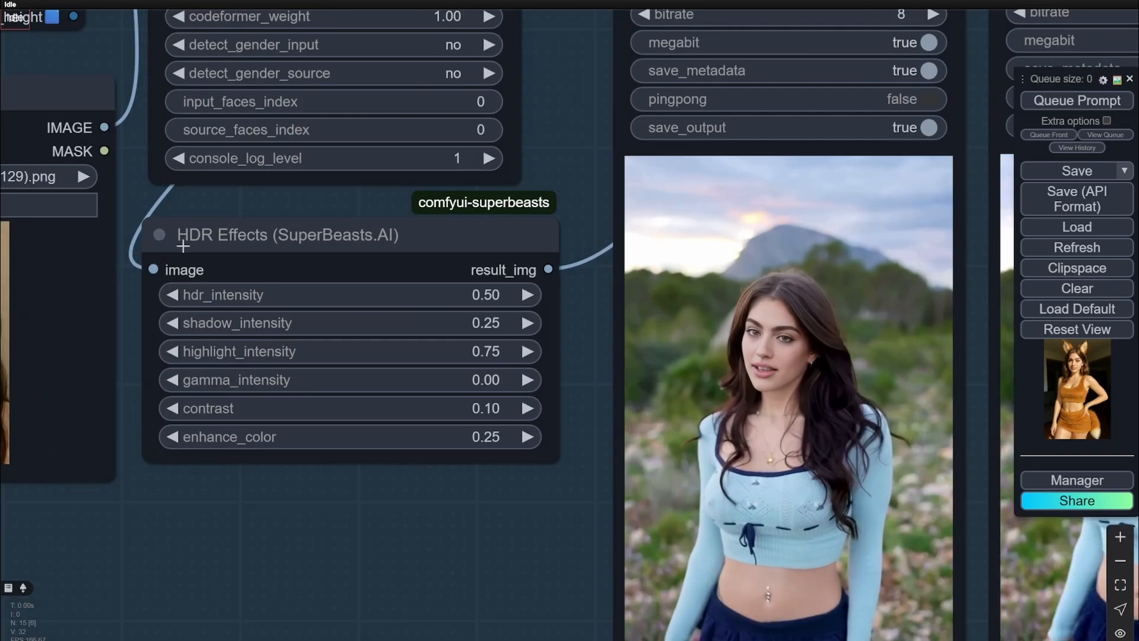
pyautogui.moveTo(465, 301)
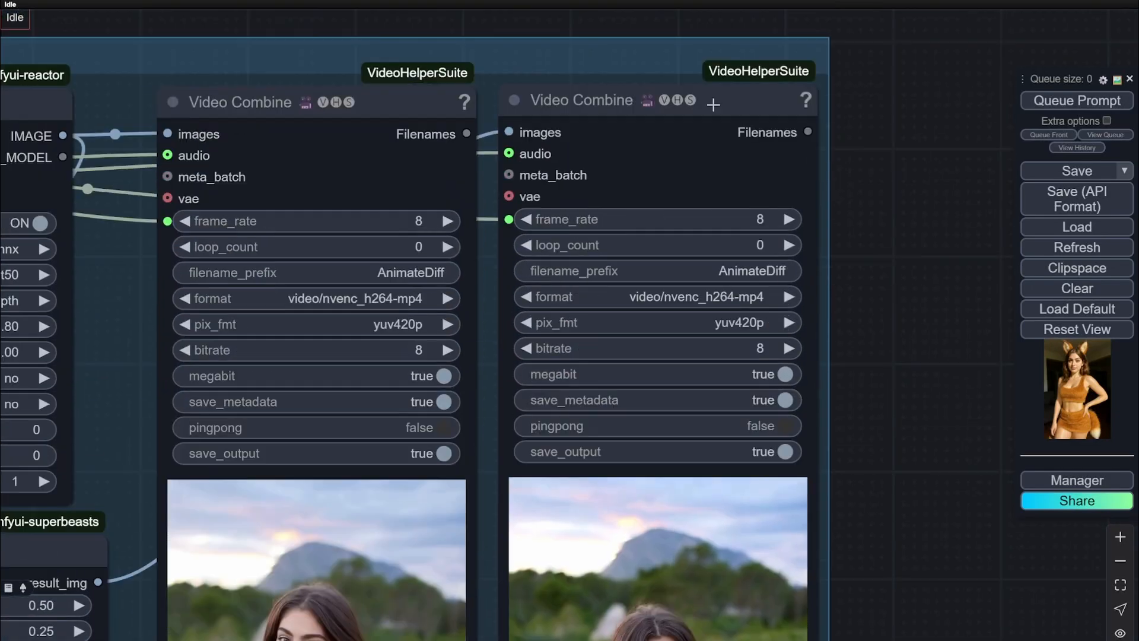
pyautogui.rightClick(581, 100)
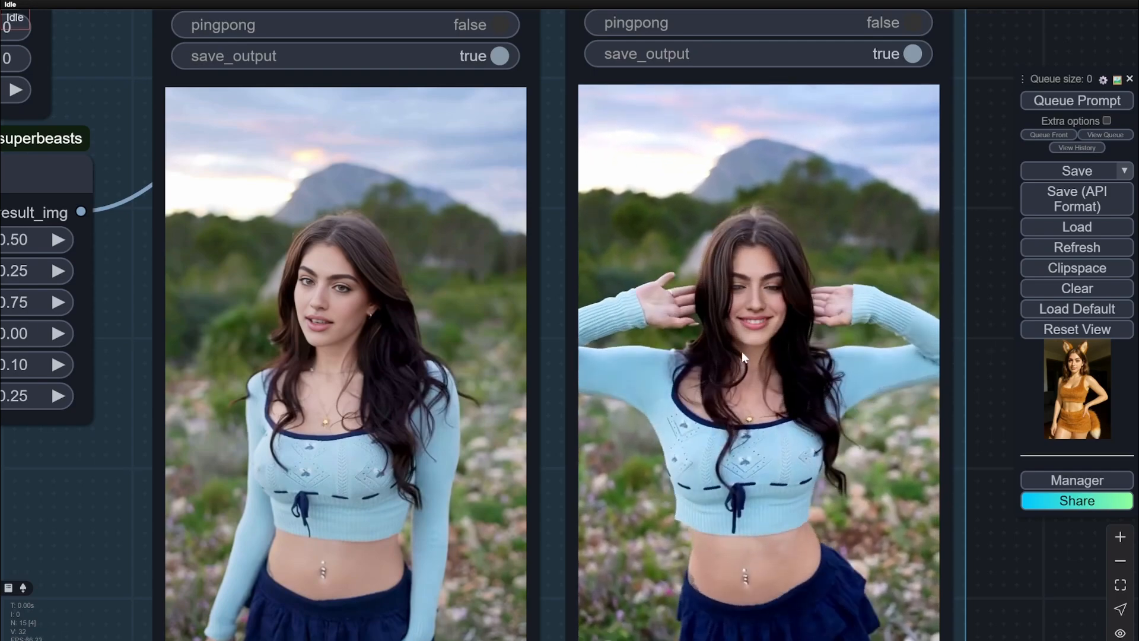
pyautogui.scroll(-3)
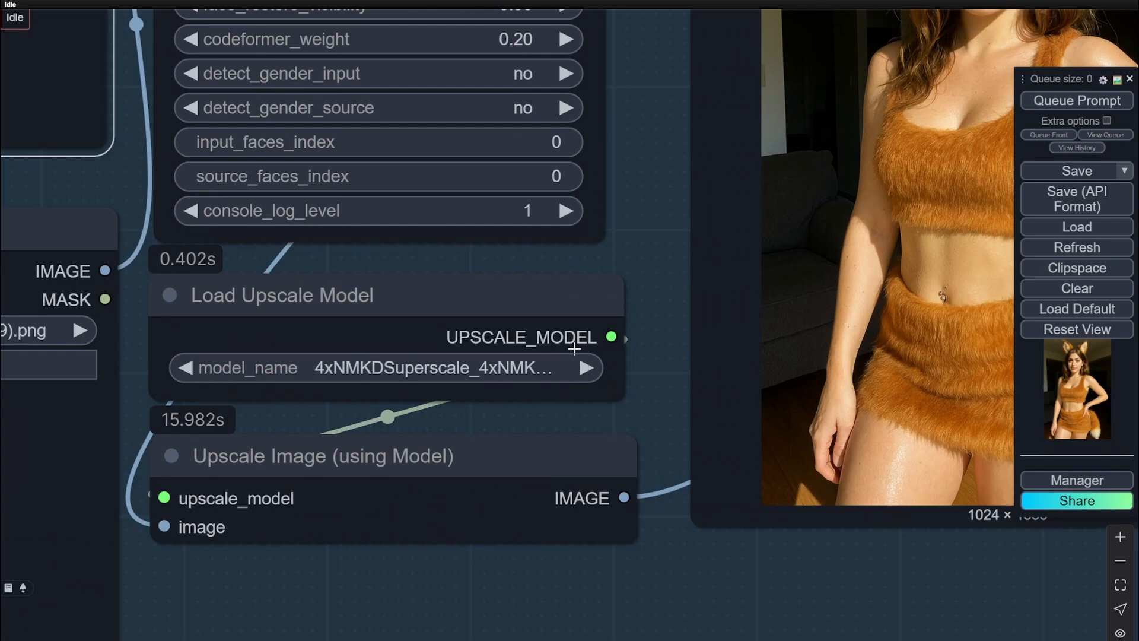
pyautogui.moveTo(502, 367)
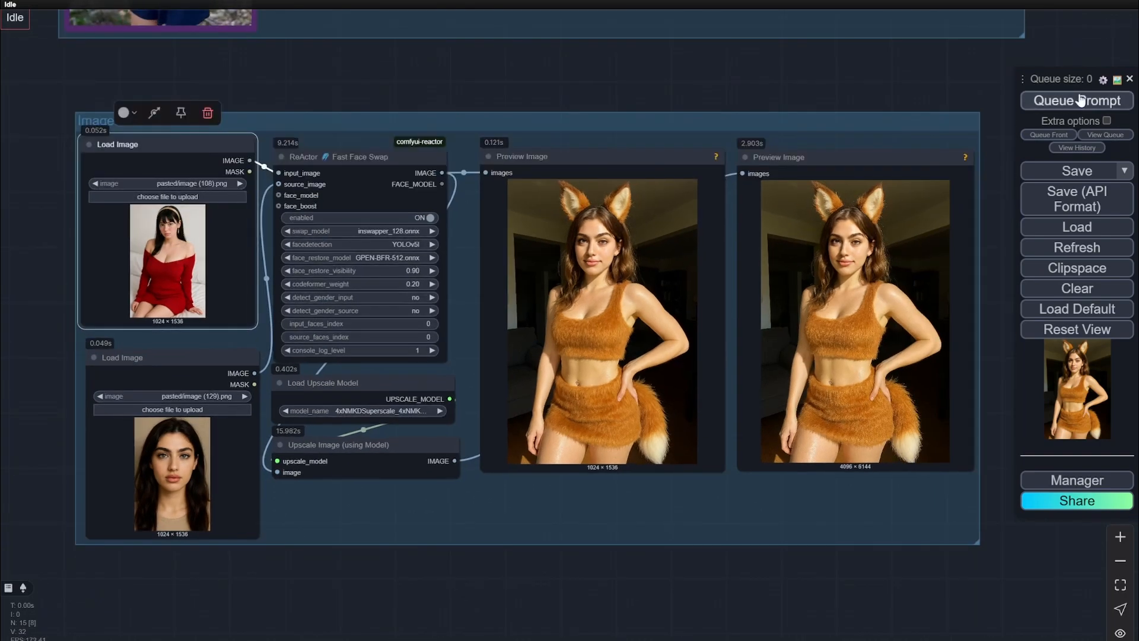
pyautogui.click(1075, 100)
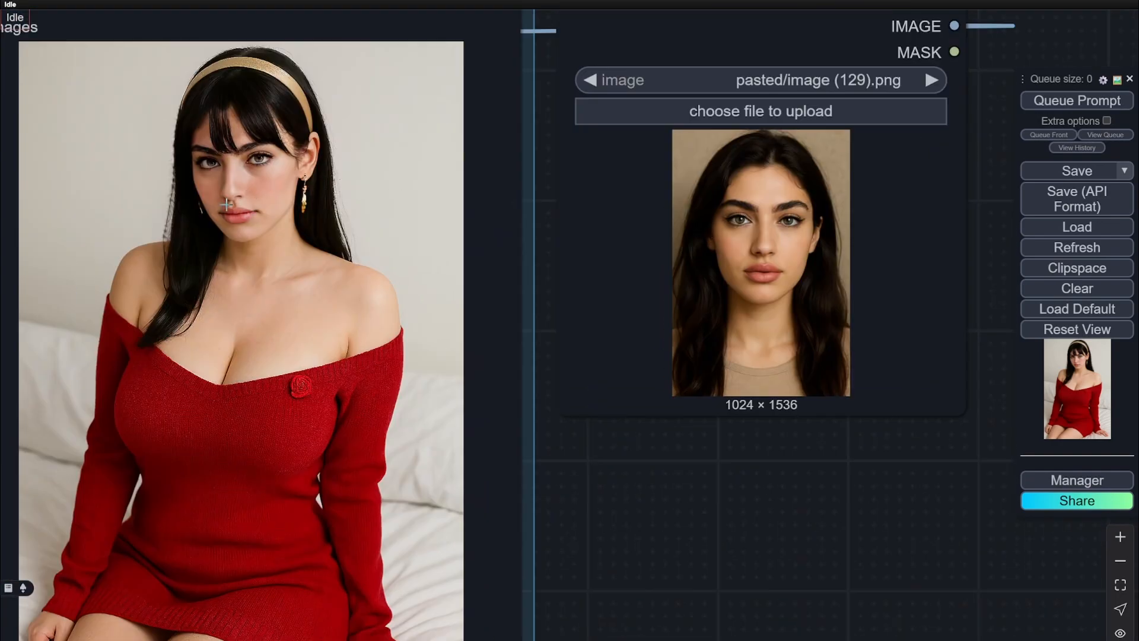
pyautogui.moveTo(699, 291)
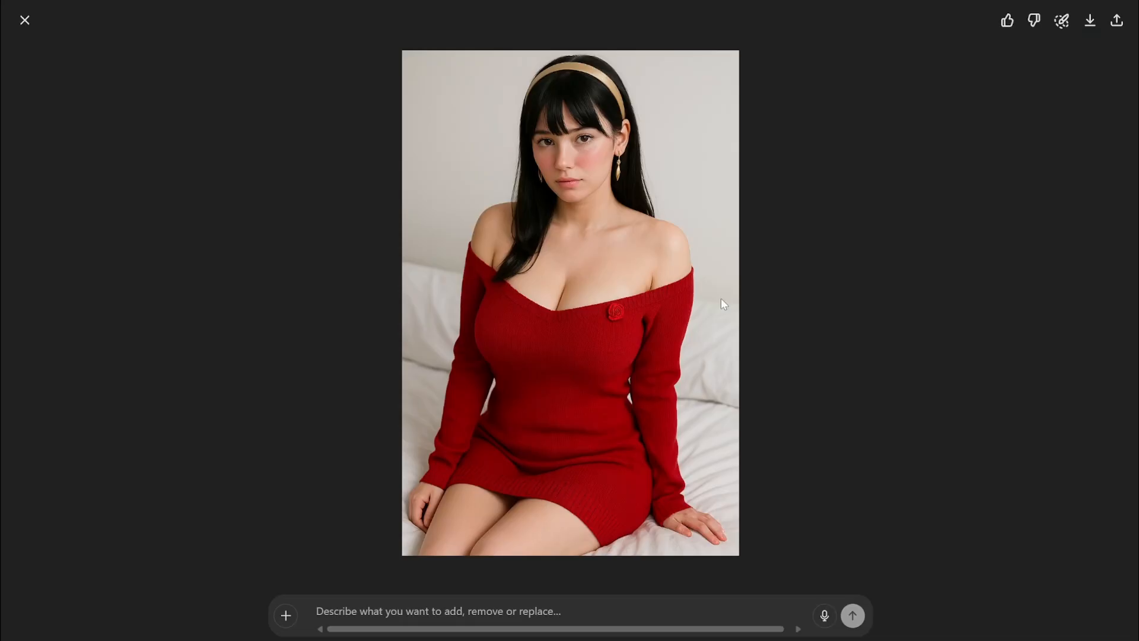
# - Close the enlarged view to see the Greek portrait, then enlarge the red-dress photo
pyautogui.click(24, 20)
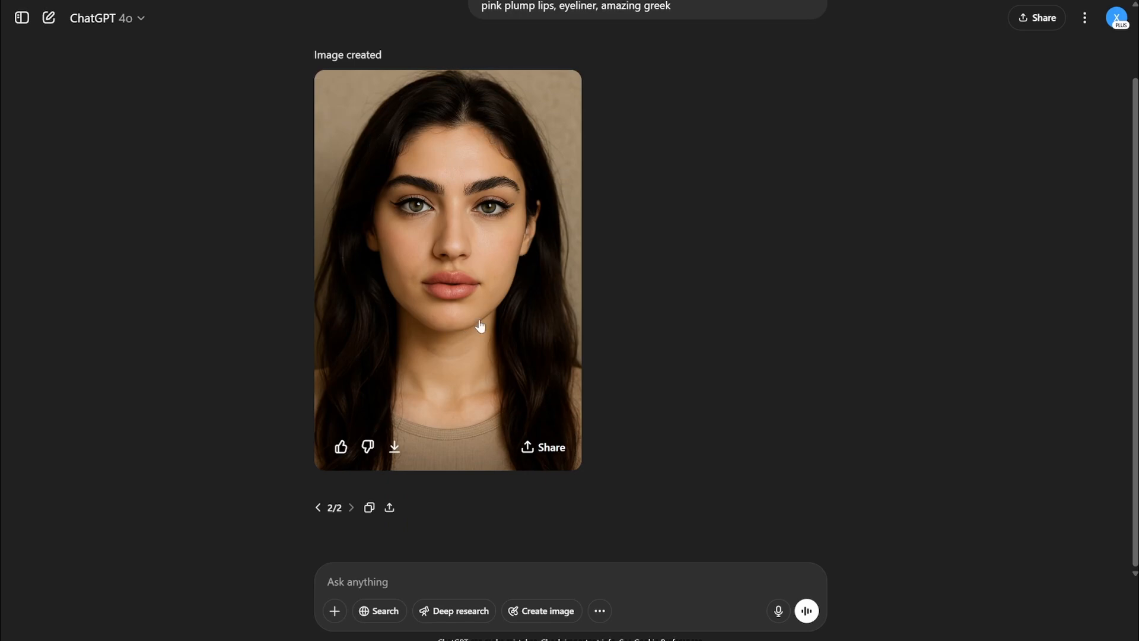
pyautogui.click(447, 269)
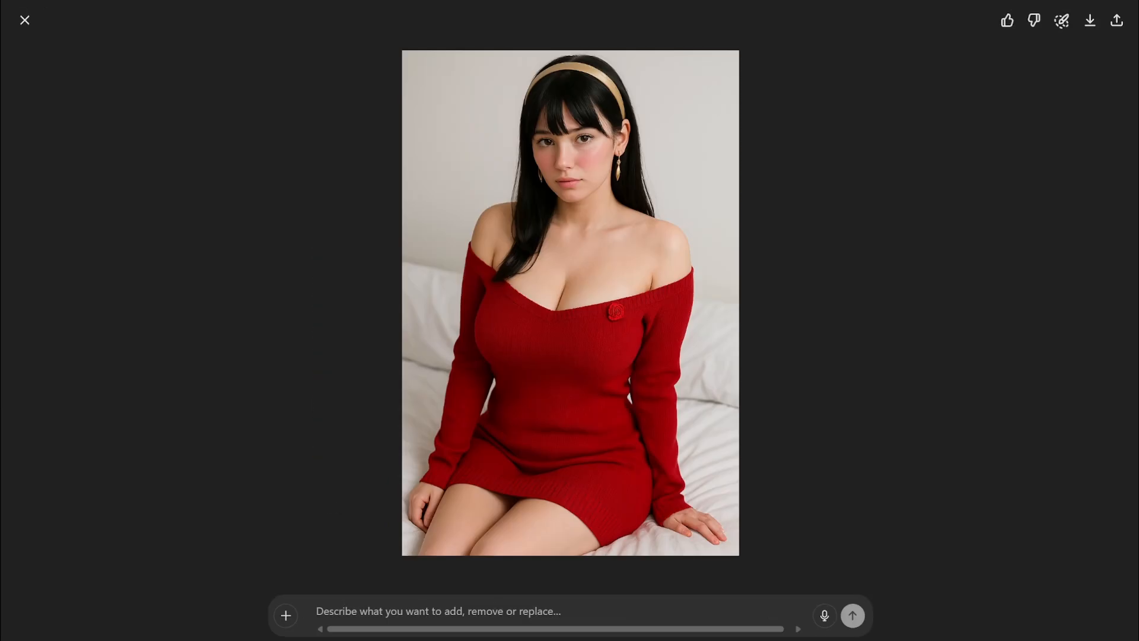